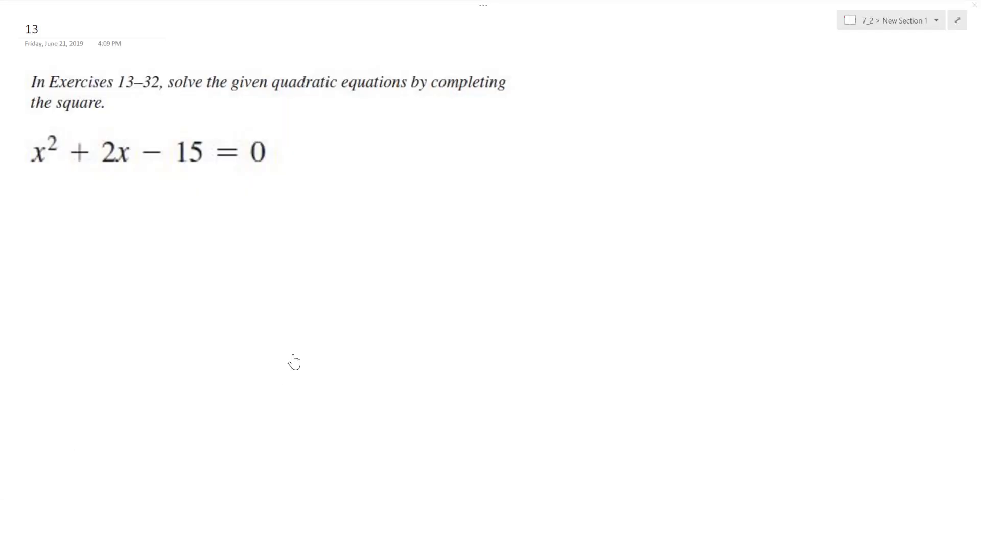
{"action": "mouse_move", "coordinate": [420, 196]}
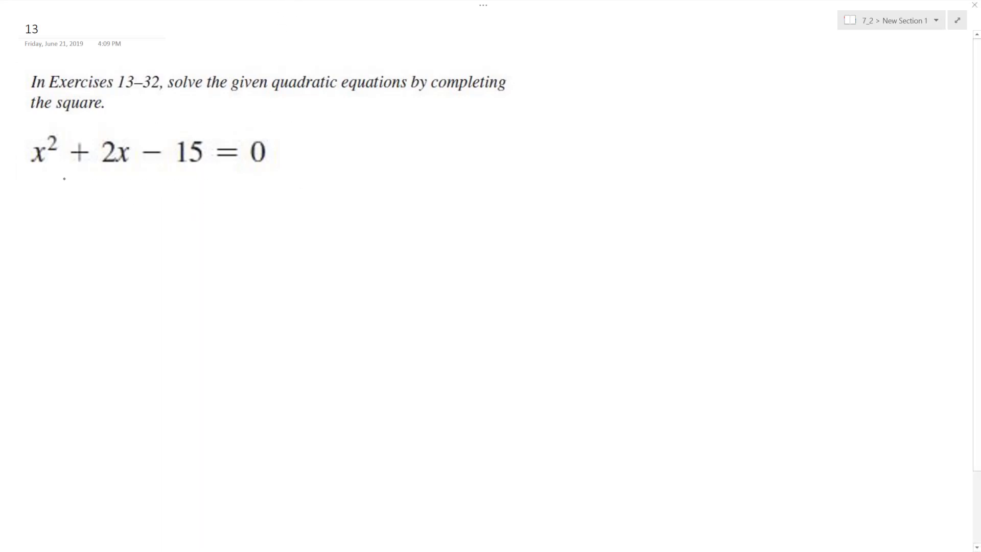
Ink x²+2x=15 under the problem, then x²+2x+1=15+1 beneath it
{"action": "left_click_drag", "start_coordinate": [50, 213], "coordinate": [113, 194]}
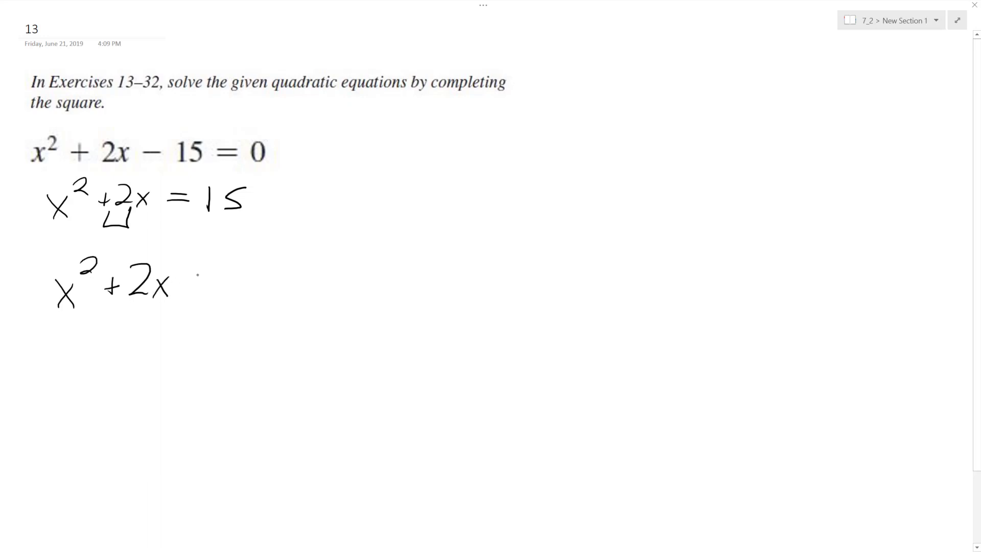
{"action": "type", "text": "+1 = 15 + 1"}
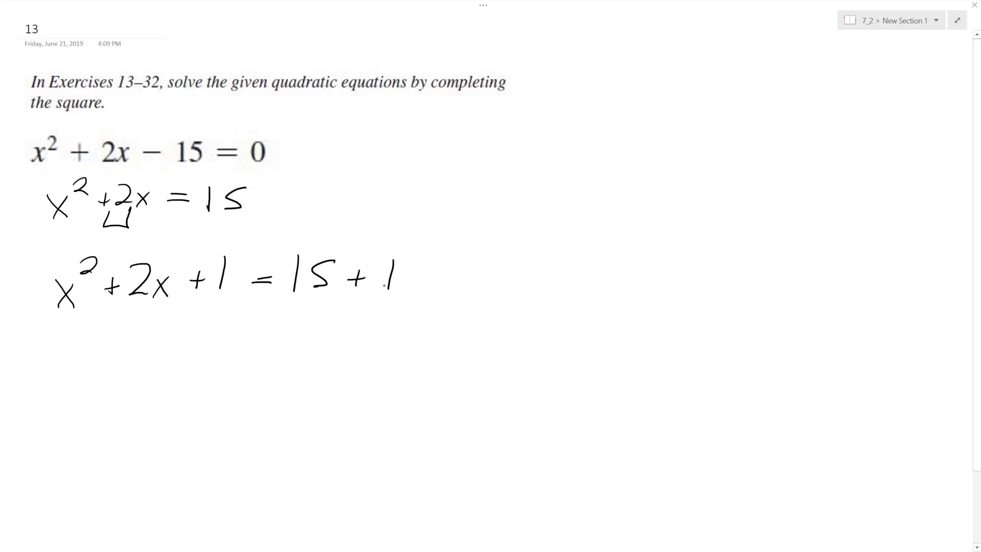
Ink (x²+2x+1)=16 and √(x+1)²=√16, then draw a curved arrow up to the right
{"action": "left_click_drag", "start_coordinate": [84, 331], "coordinate": [100, 375]}
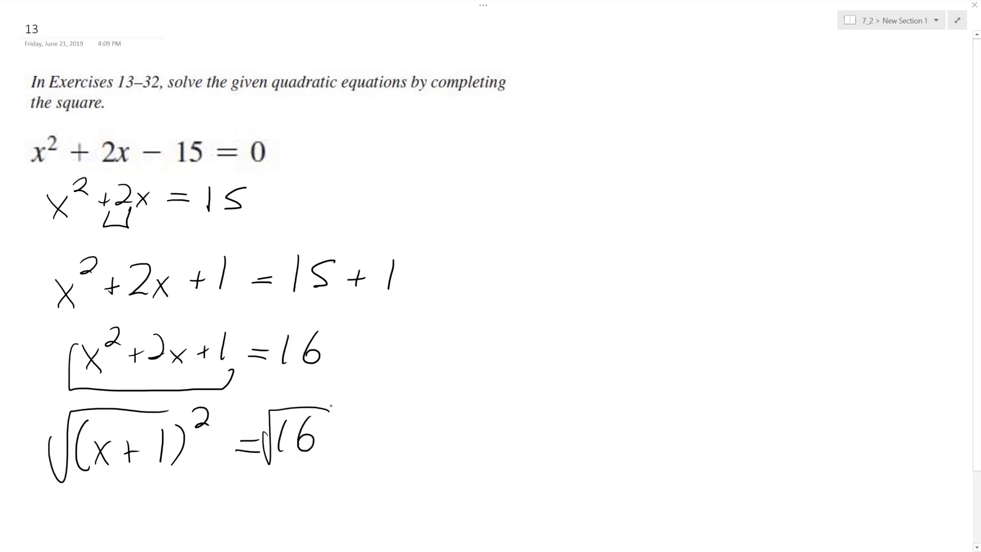
{"action": "left_click_drag", "start_coordinate": [451, 213], "coordinate": [381, 432]}
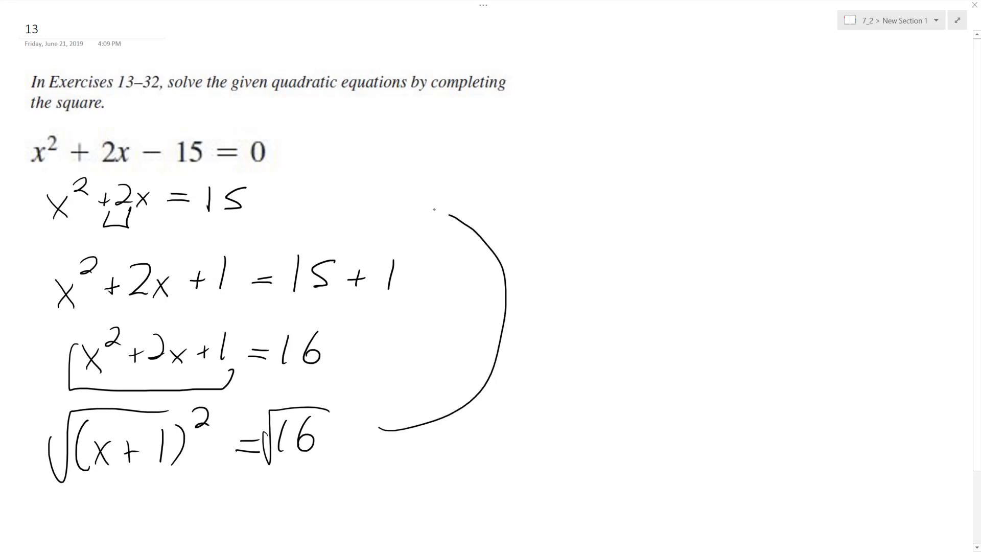
{"action": "left_click_drag", "start_coordinate": [451, 213], "coordinate": [501, 188]}
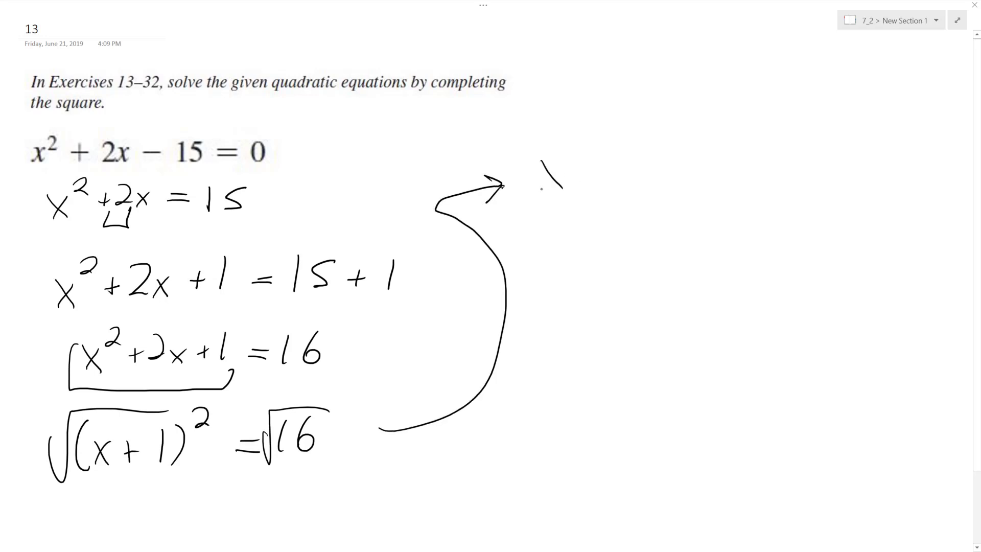